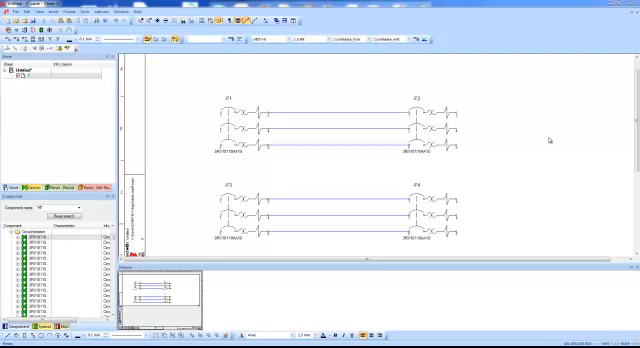
mouse_move(560, 140)
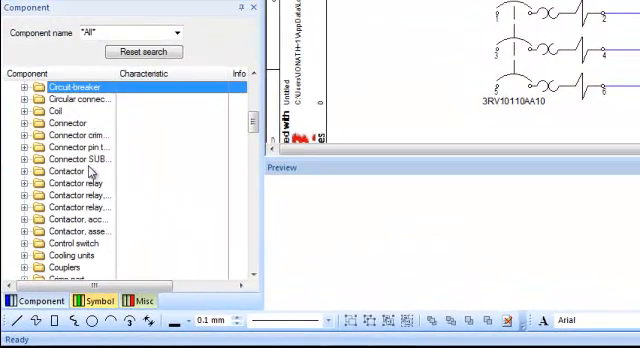
Scroll the component tree down until the Wire group folder is visible.
scroll(down, 3)
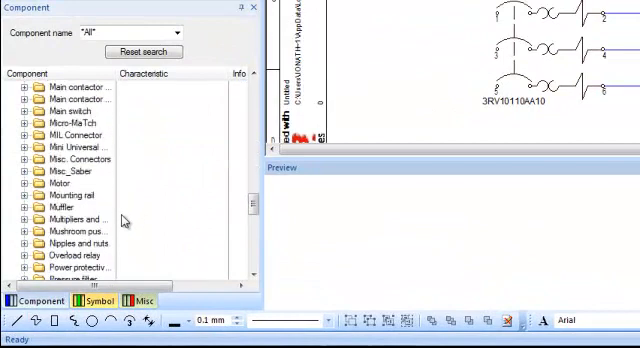
scroll(down, 3)
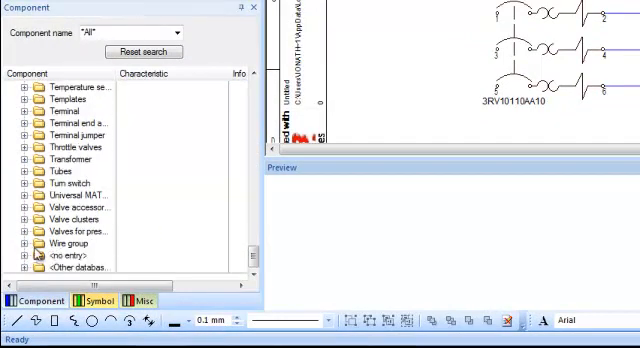
Expand the Wire group and the FLR4Y-A cable type to list its variants.
click(24, 244)
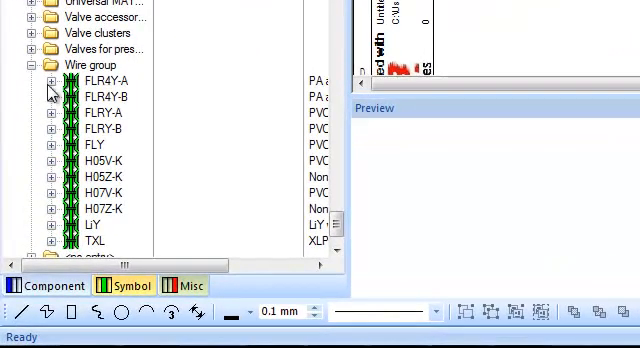
click(62, 80)
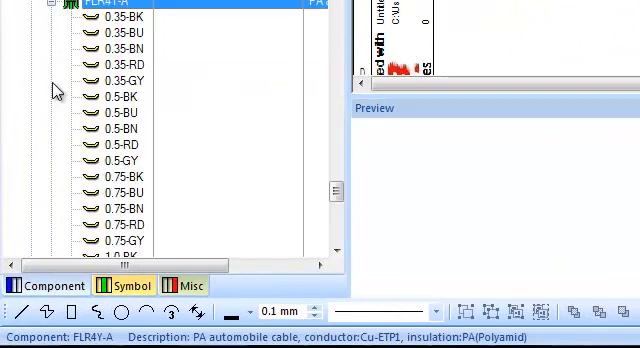
mouse_move(170, 30)
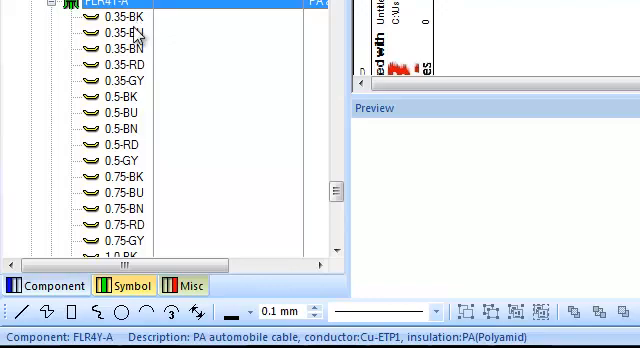
mouse_move(278, 24)
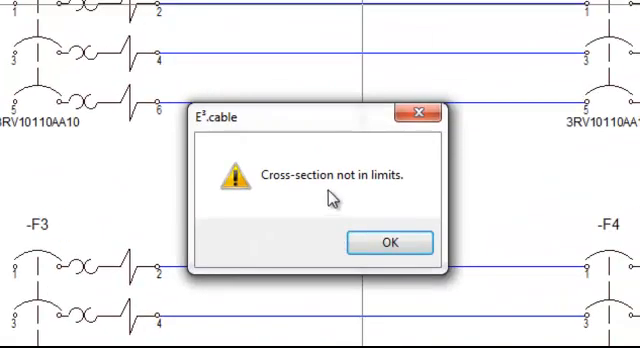
click(388, 244)
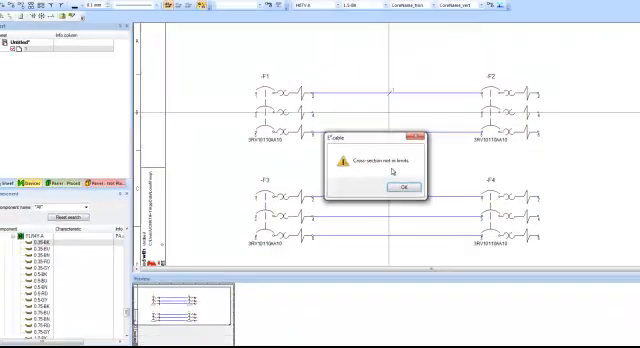
click(402, 188)
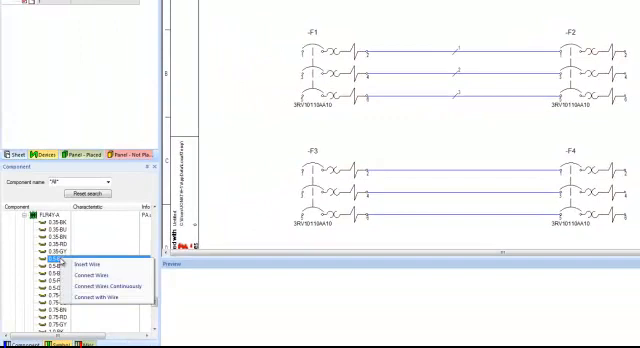
mouse_move(92, 288)
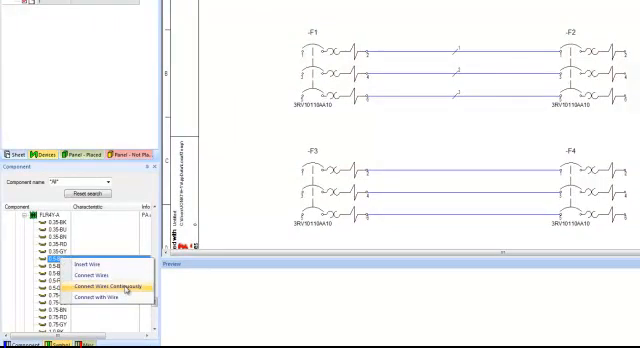
Start Connect Wires Continuously to lay the wire between the F1–F2 and F3–F4 poles.
click(102, 288)
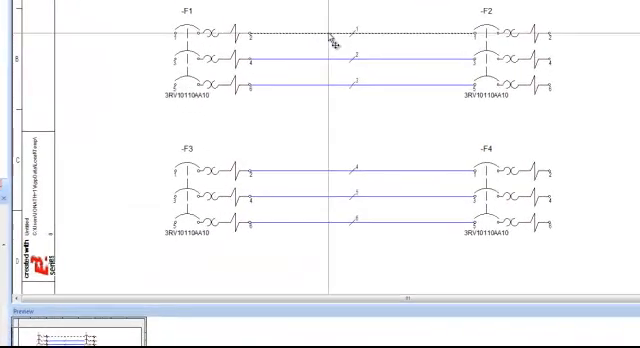
Bring up the placed wire's context menu to locate it in the Devices tree.
right_click(336, 40)
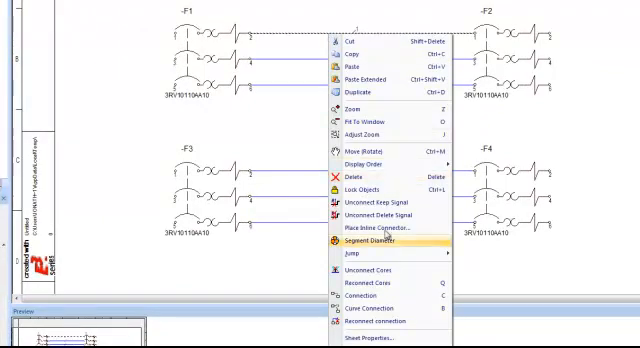
mouse_move(368, 258)
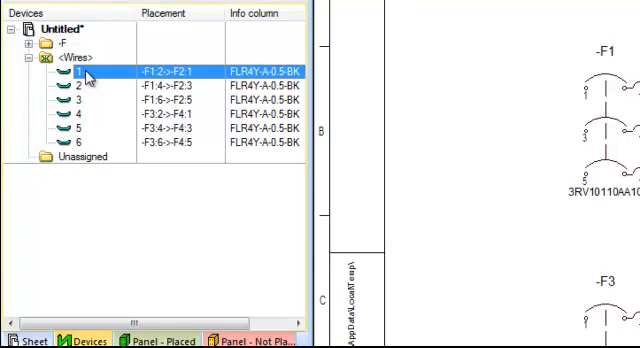
mouse_move(90, 140)
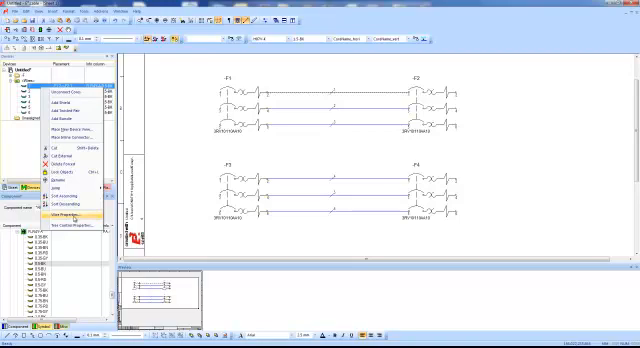
click(72, 216)
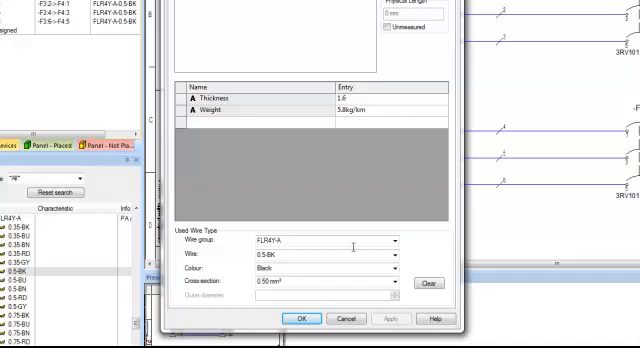
click(308, 318)
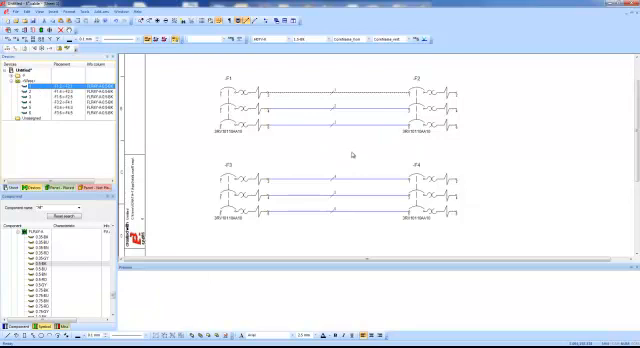
mouse_move(352, 152)
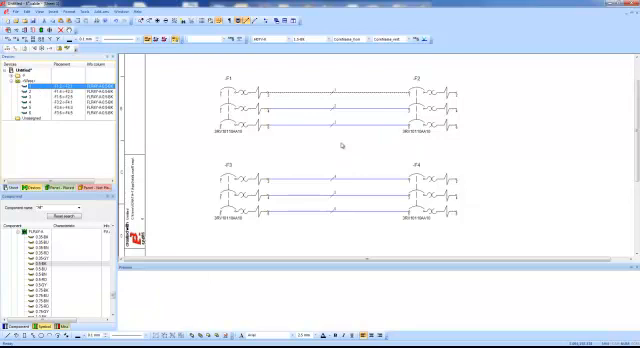